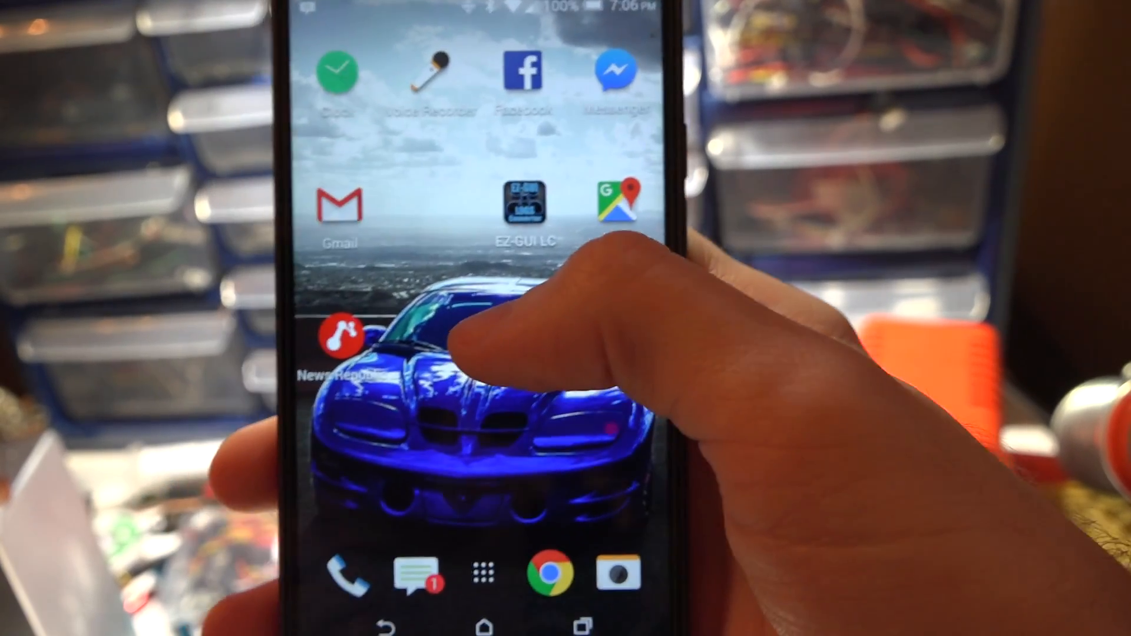
- Move from Paired Devices into Settings and select CleanFlight/Betaflight/iNav firmware
scroll("left", 3)
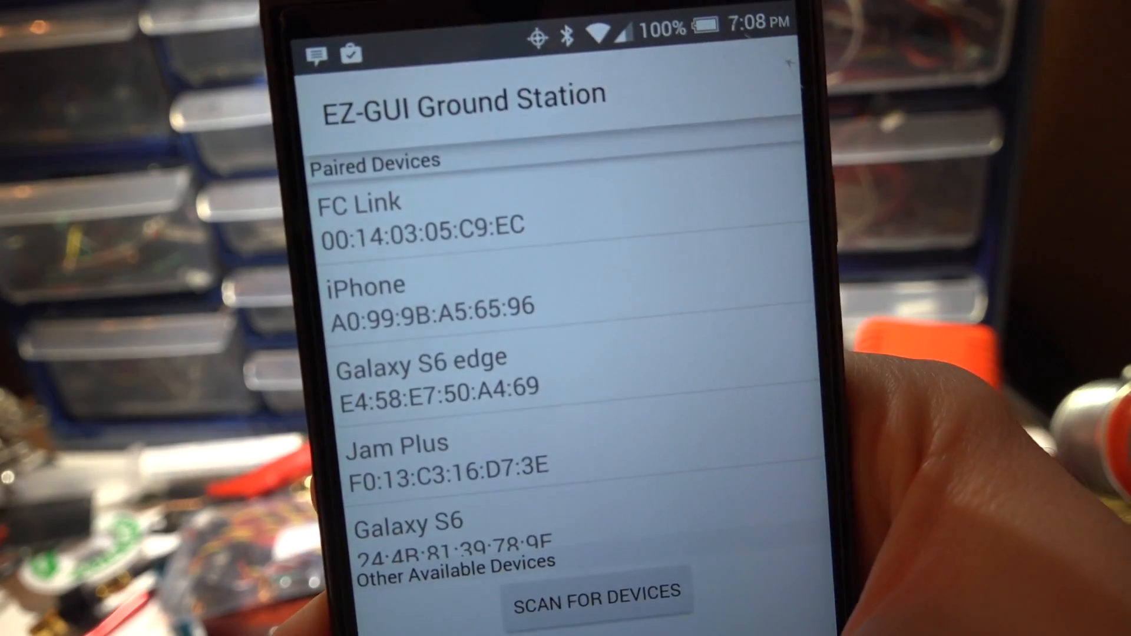
scroll("up", 3)
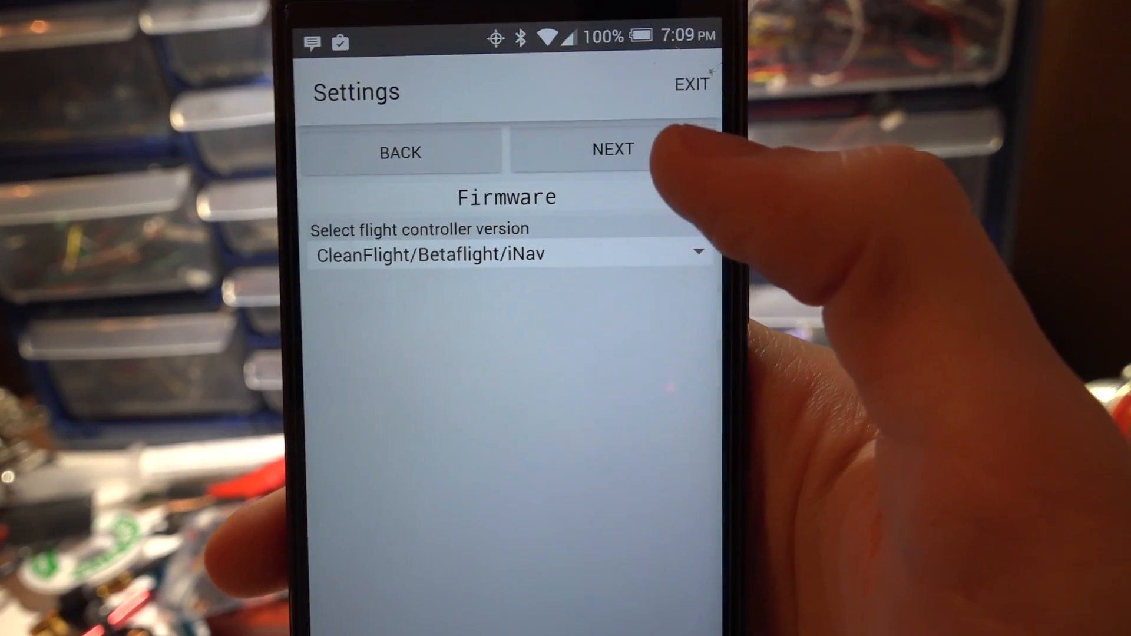
- Advance past the Firmware page to the Other page
left_click(508, 254)
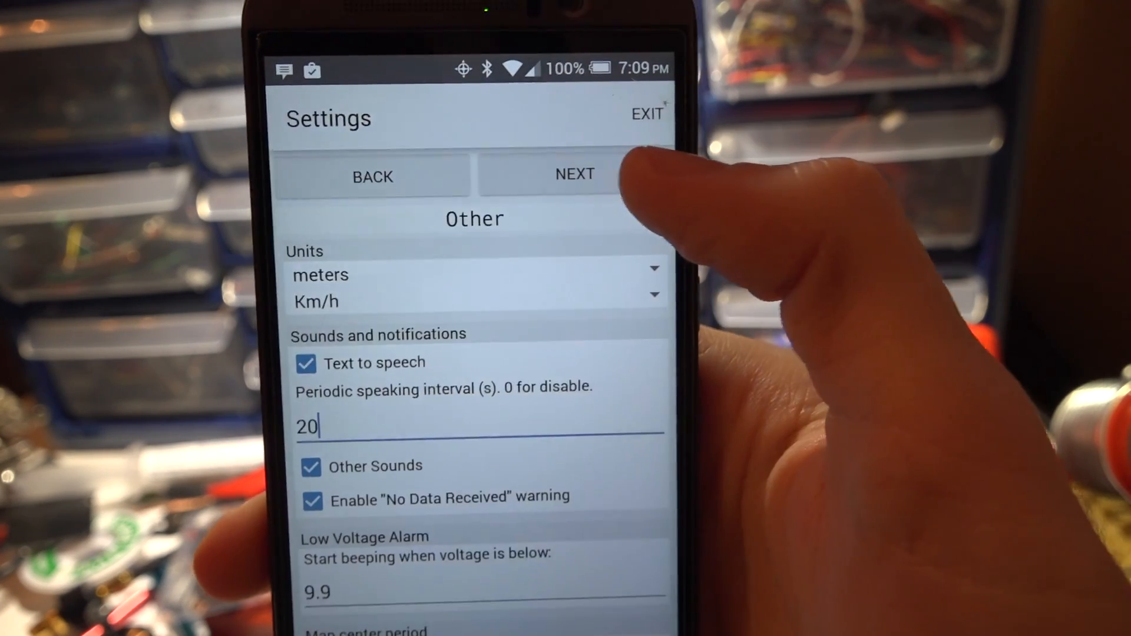
- Set speaking interval to 0 and low voltage alarm to about 13 V, then continue
left_click(472, 293)
type("13")
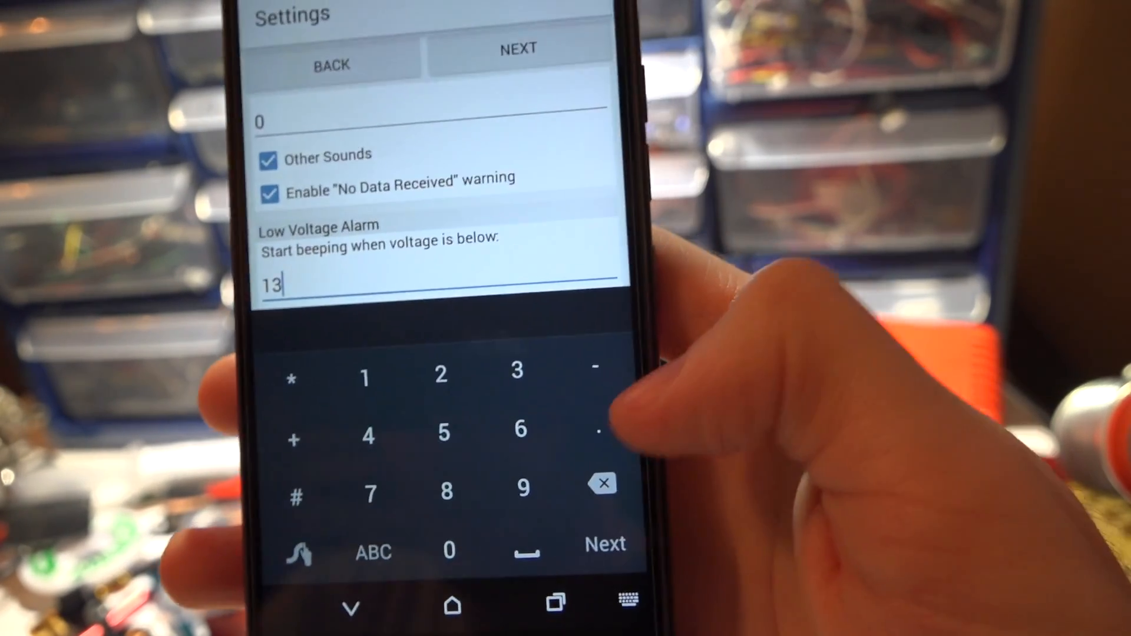
type(".")
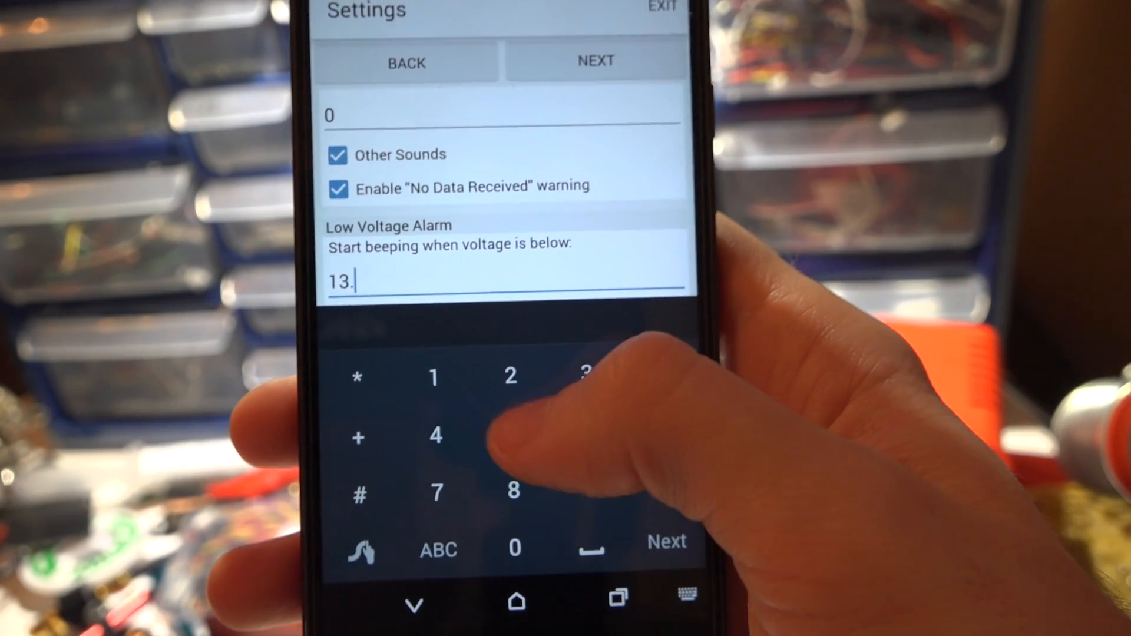
left_click(523, 422)
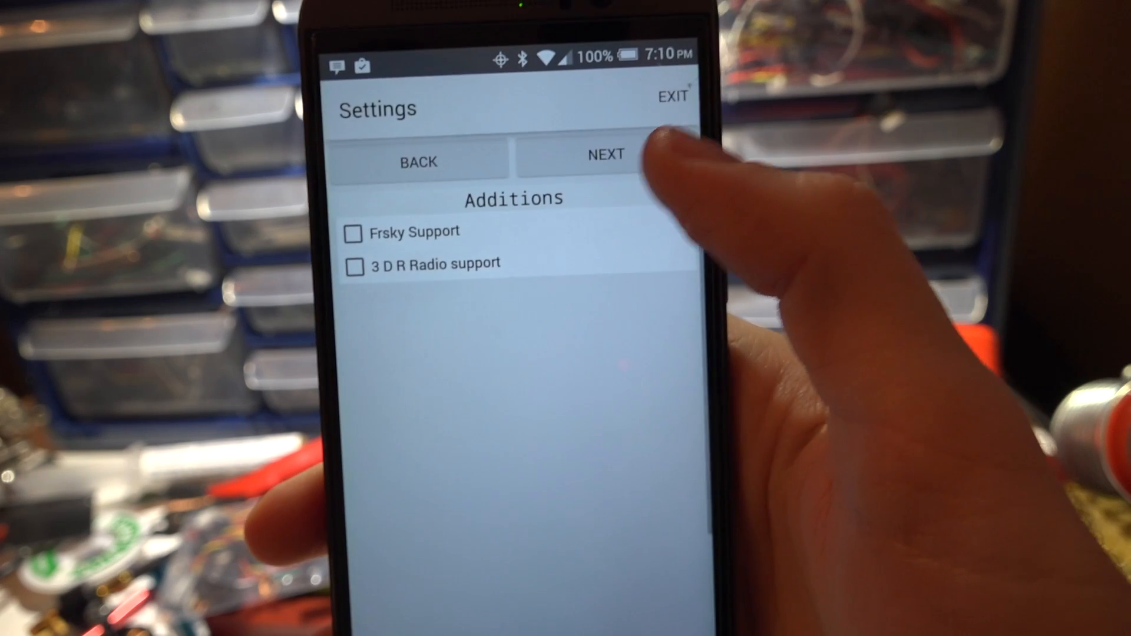
- Finish the wizard with FrSky and 3DR off and 100 ms refresh rate
left_click(604, 154)
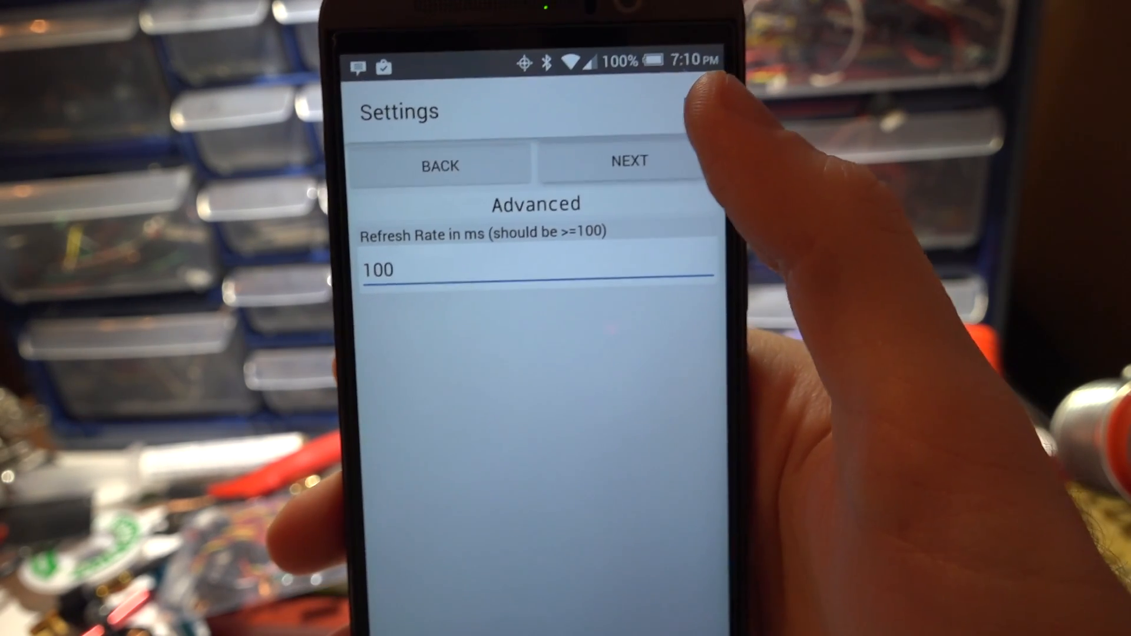
left_click(627, 161)
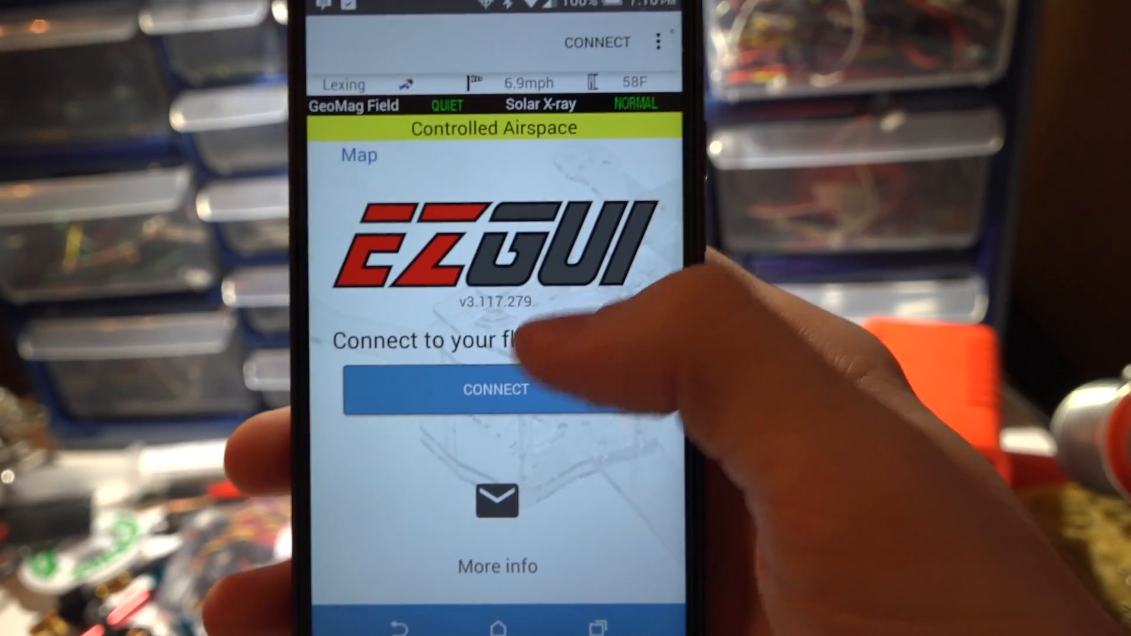
- Connect to the flight controller, showing a 4S battery at 13.8 V
left_click(495, 390)
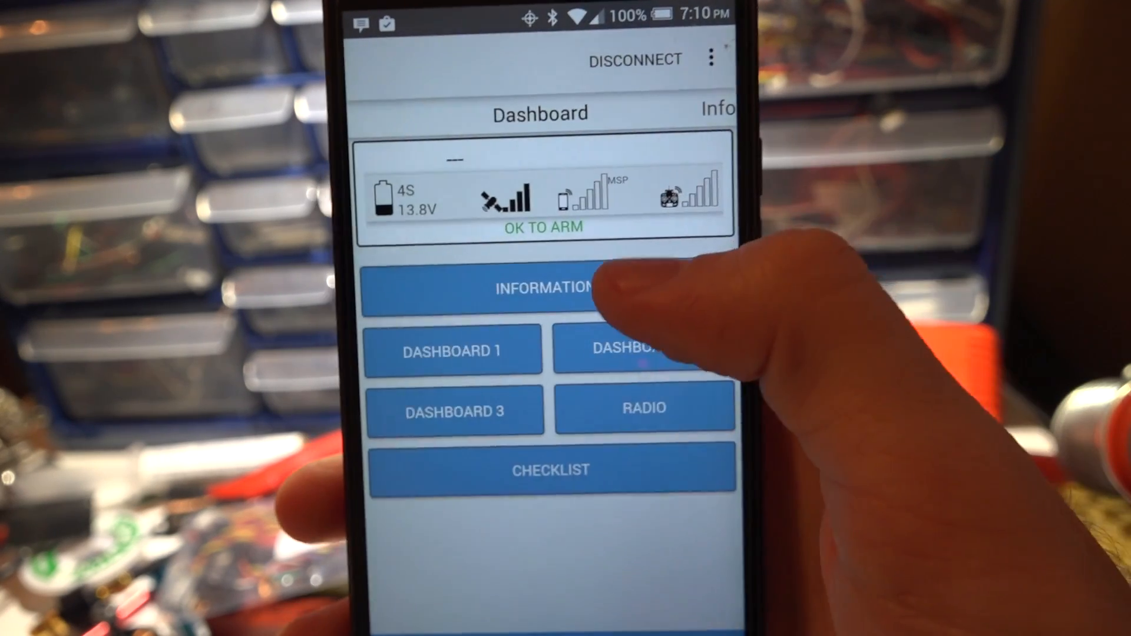
- Open Dashboard 2 with attitude, heading, battery, altitude and satellite readings
left_click(550, 290)
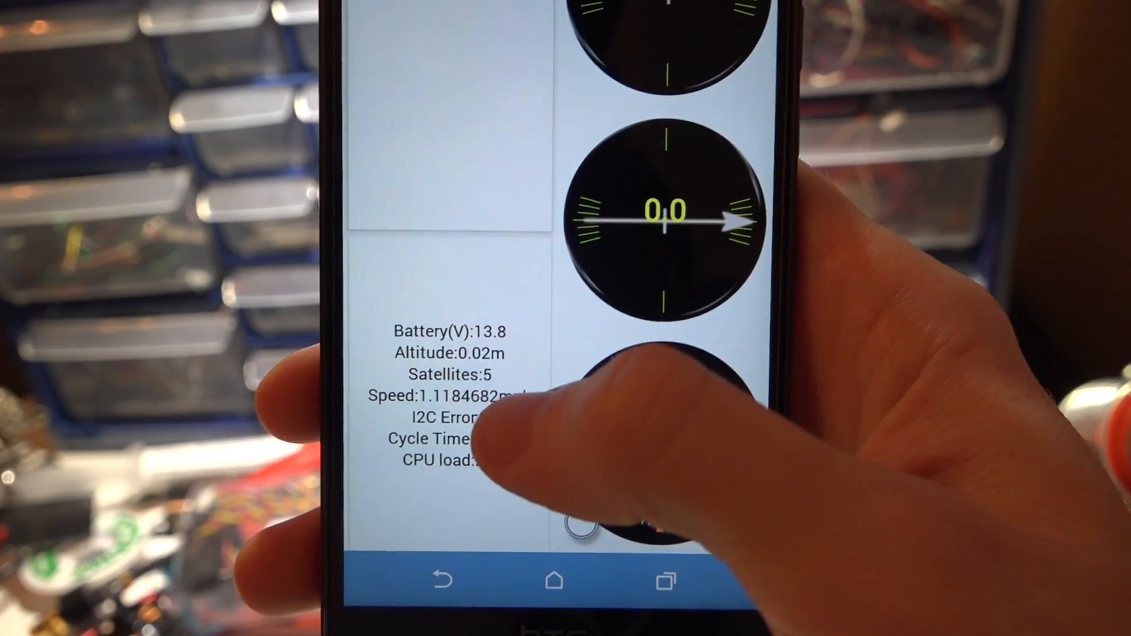
scroll("up", 3)
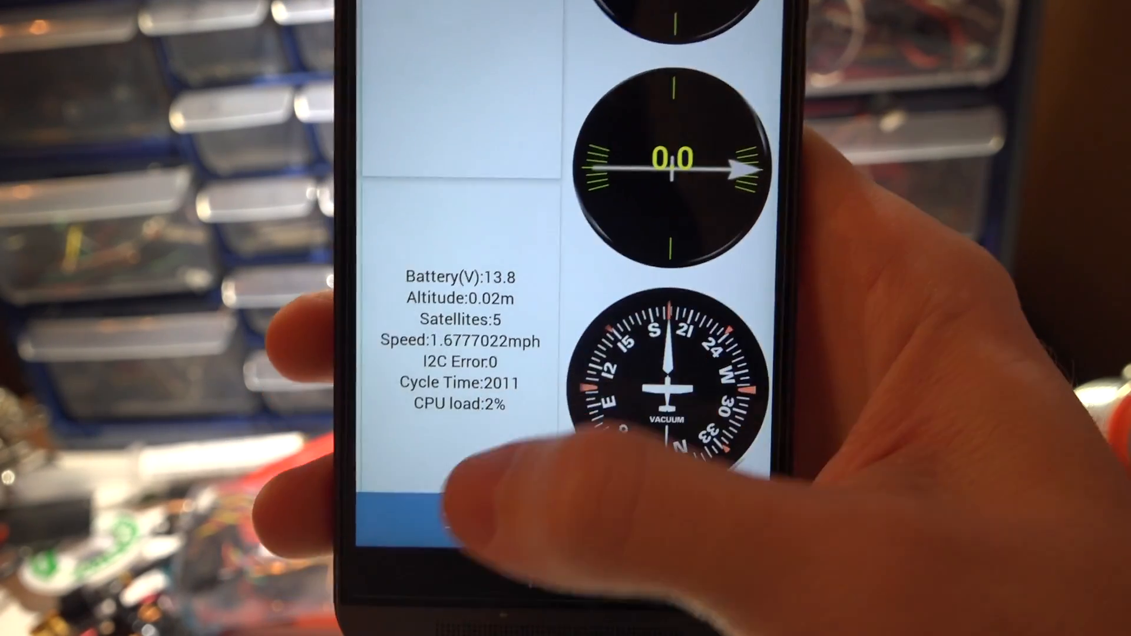